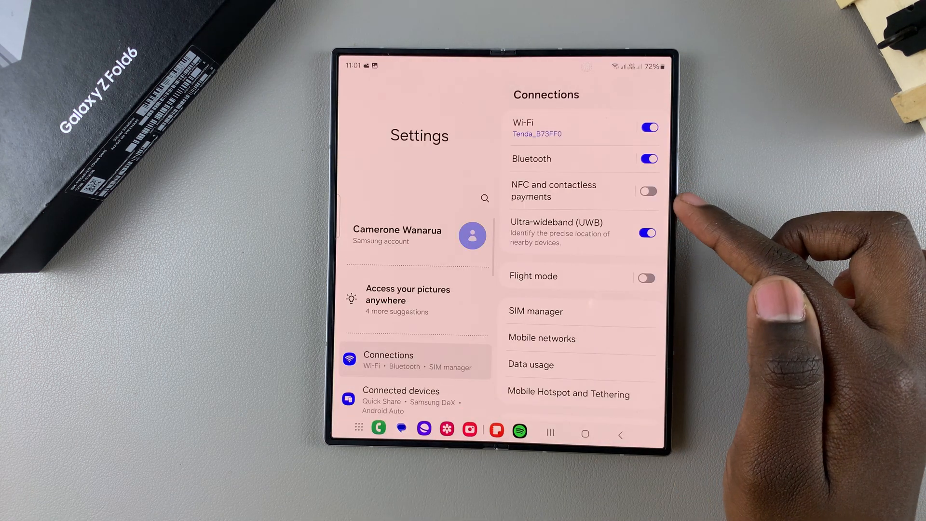
- Scroll down the Settings list and open the Accessibility page
{"action": "scroll", "scroll_direction": "down", "scroll_amount": 3}
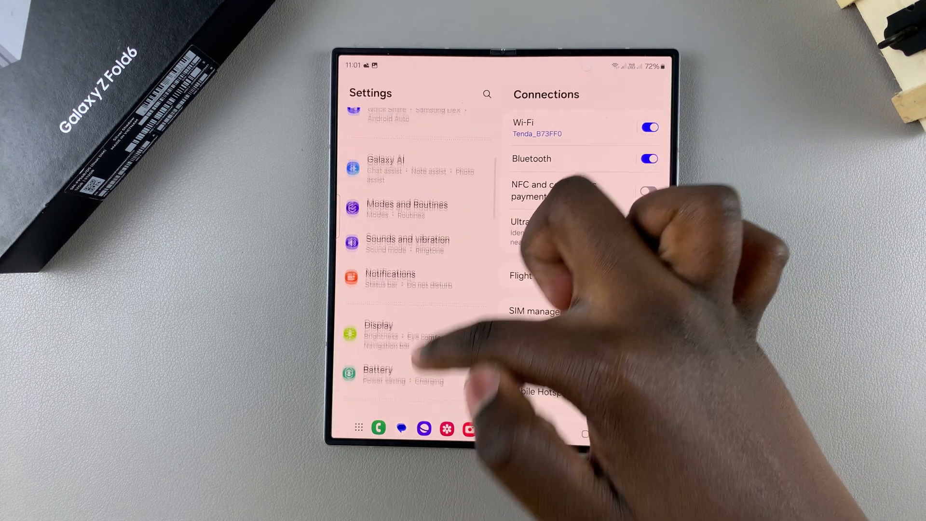
{"action": "scroll", "scroll_direction": "down", "scroll_amount": 3}
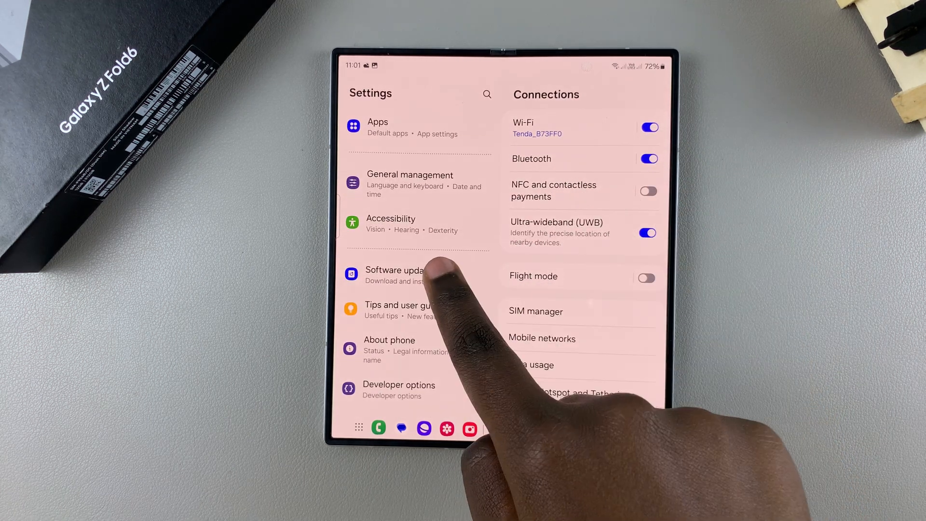
{"action": "left_click", "coordinate": [391, 224]}
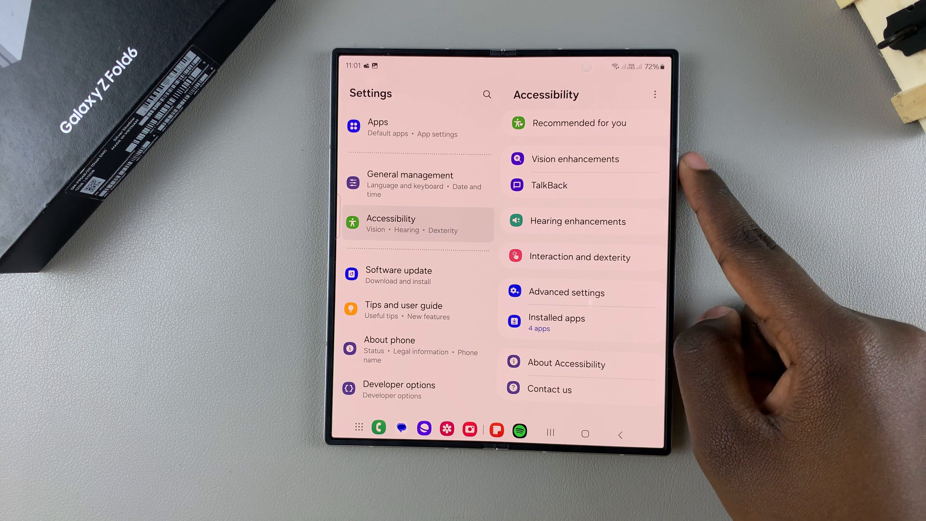
- Open Vision enhancements and scroll down to the Size and zoom options
{"action": "left_click", "coordinate": [576, 159]}
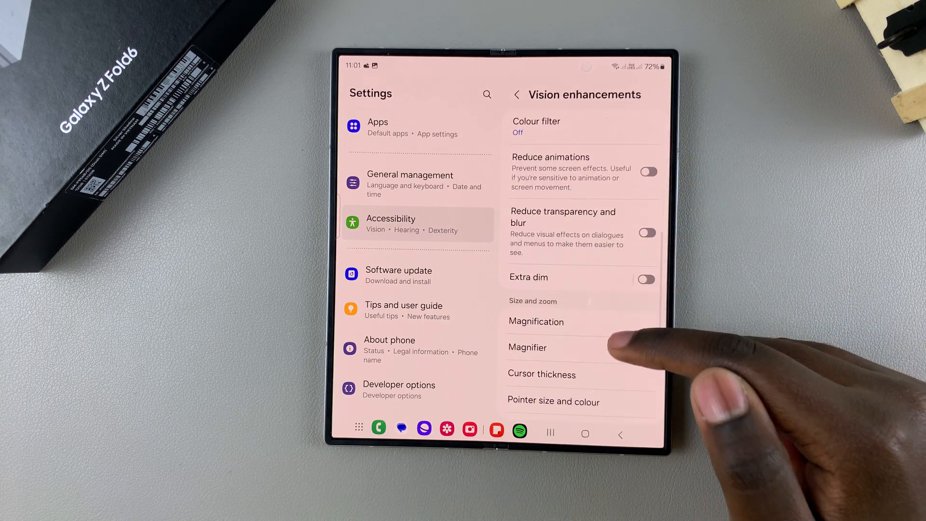
{"action": "scroll", "scroll_direction": "down", "scroll_amount": 3}
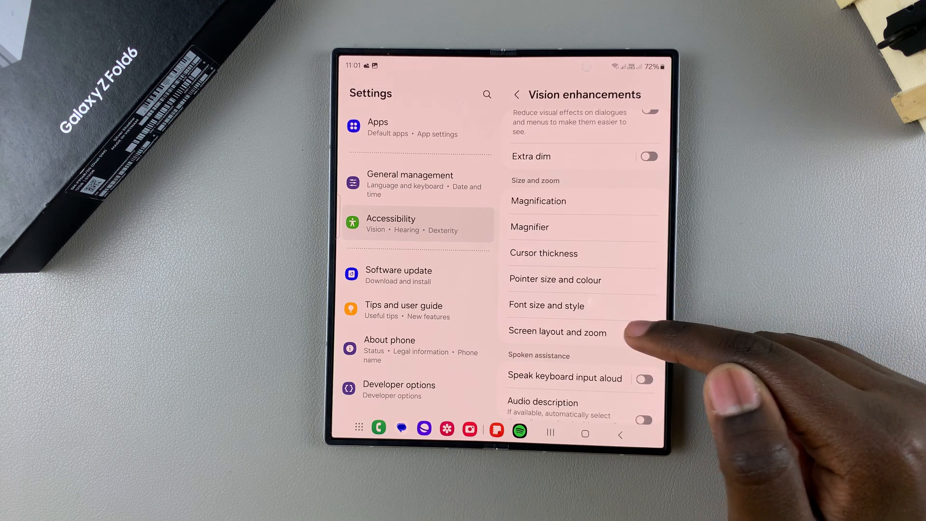
- Open Screen layout and zoom, select Multi view, and set screen zoom to its largest setting
{"action": "left_click", "coordinate": [556, 331]}
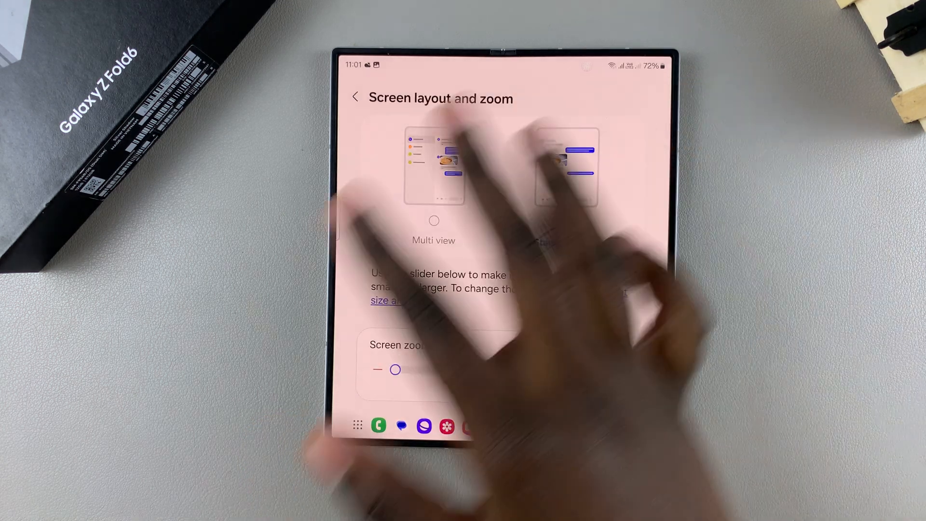
{"action": "left_click", "coordinate": [563, 221]}
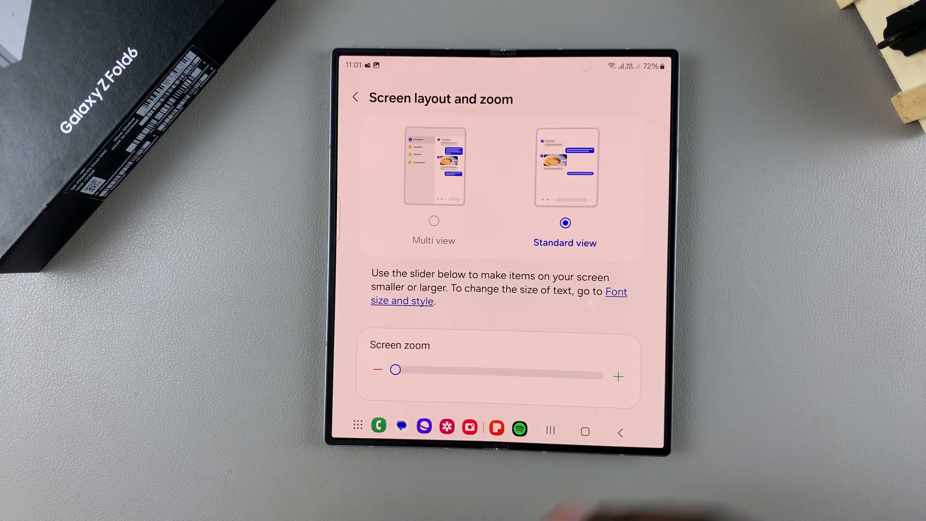
{"action": "left_click", "coordinate": [434, 221]}
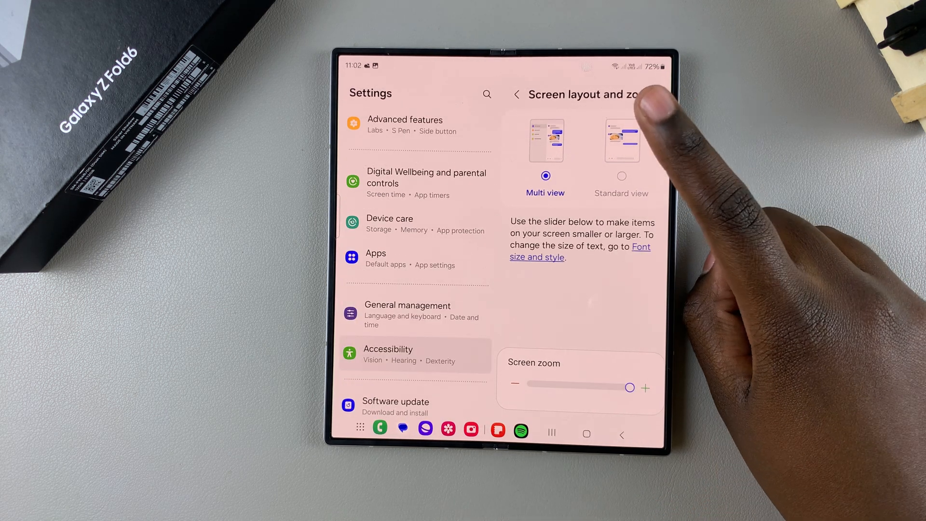
- Select the Standard view layout on the Screen layout and zoom page
{"action": "left_click", "coordinate": [621, 175]}
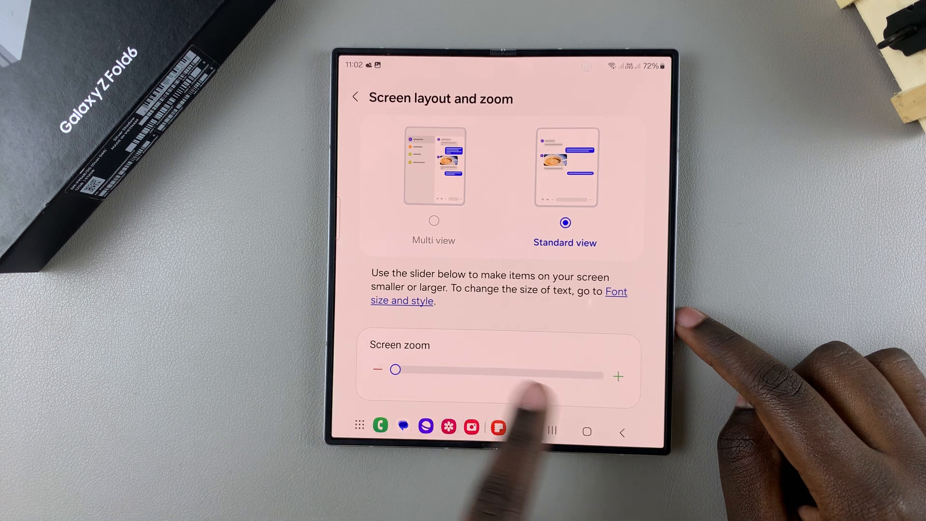